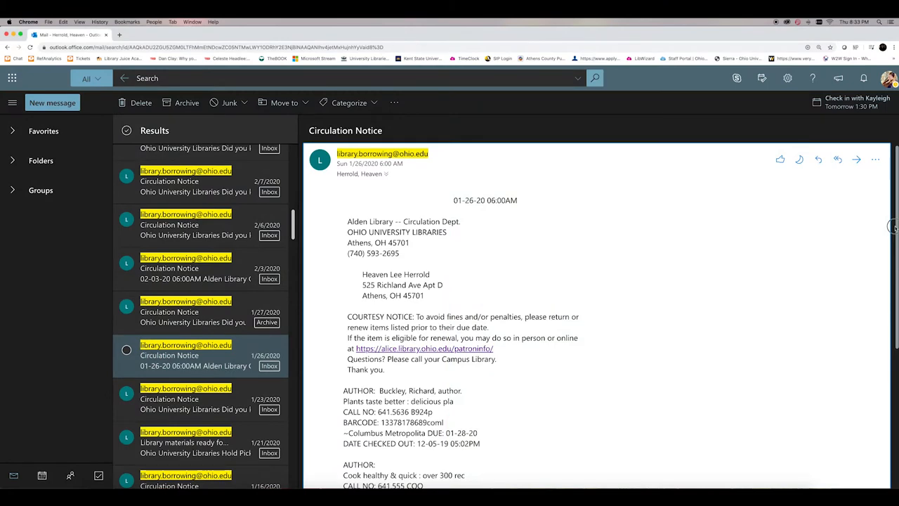
Read through the library circulation notice email in Outlook on the web
scroll(down, 3)
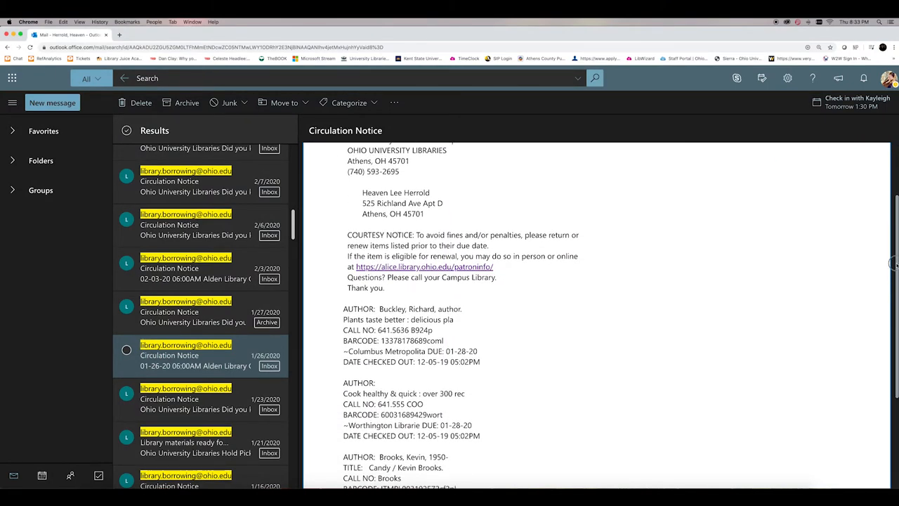
scroll(down, 3)
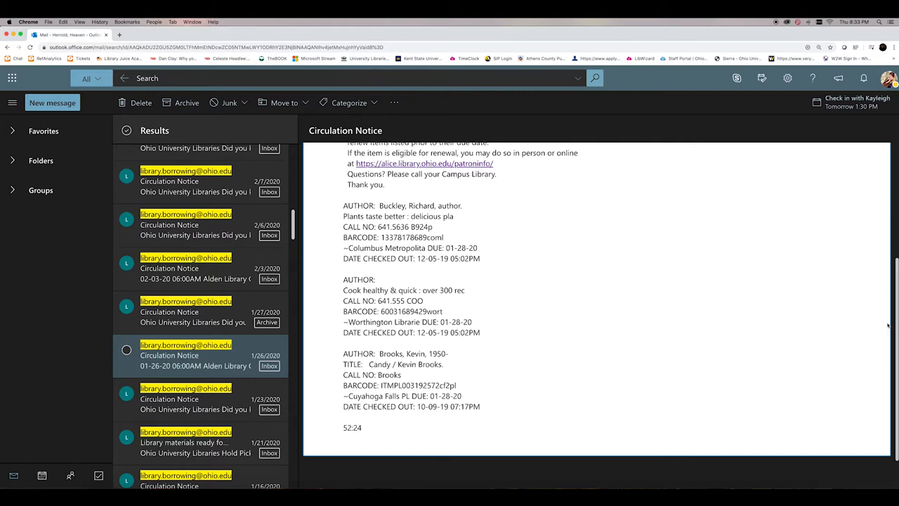
mouse_move(295, 21)
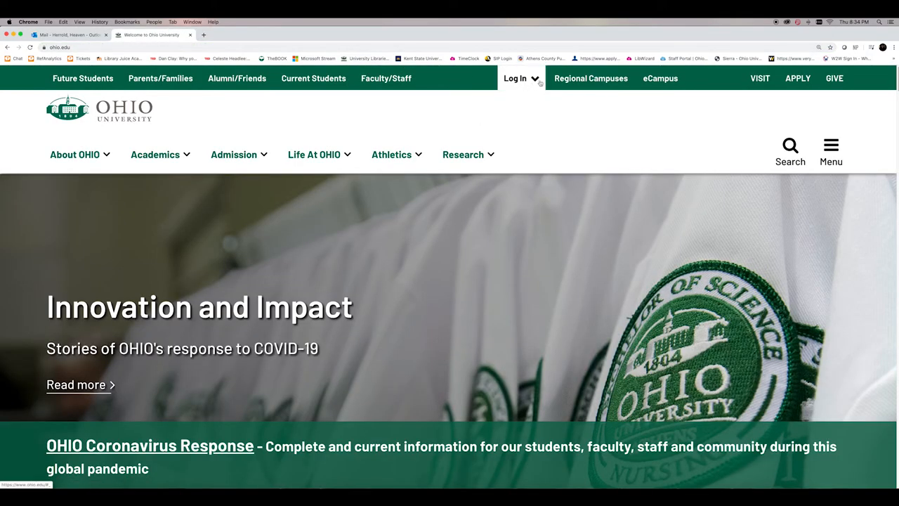
Sign in to the ALICE Catalog account via ohio.edu Log In > My Library Account
click(517, 78)
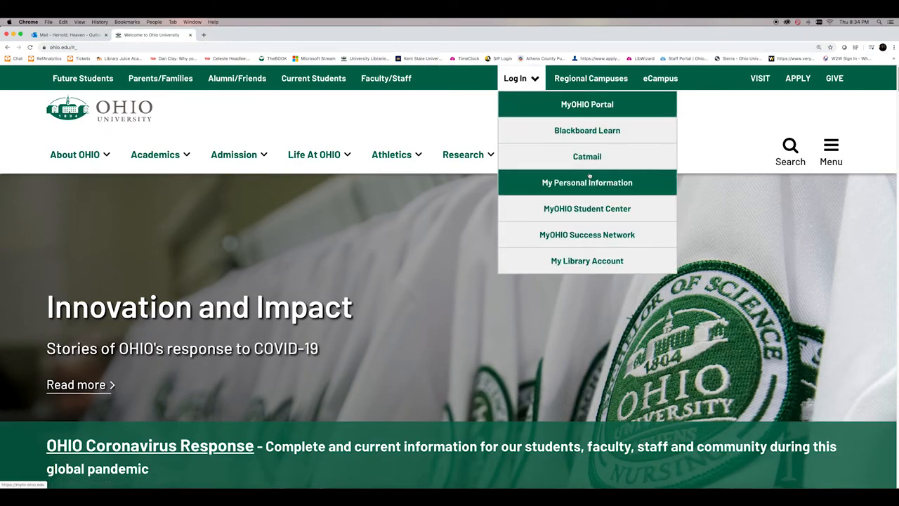
click(587, 260)
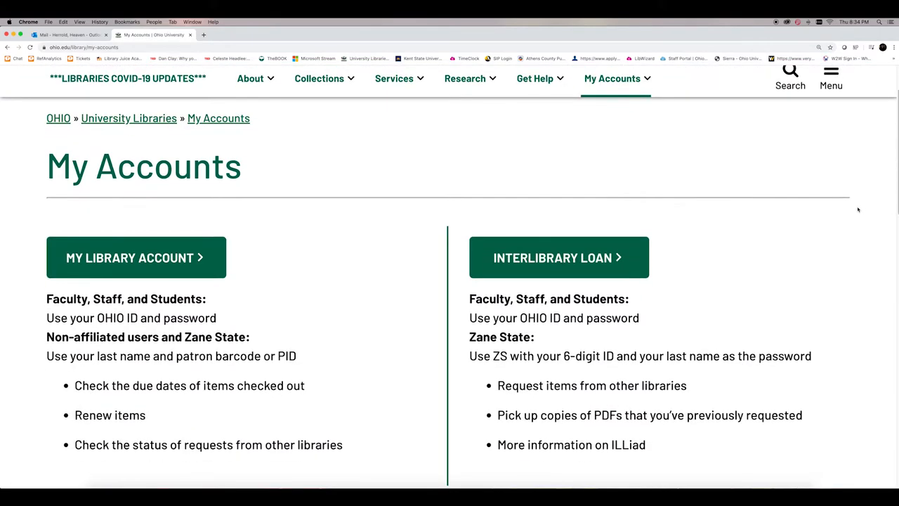
click(135, 257)
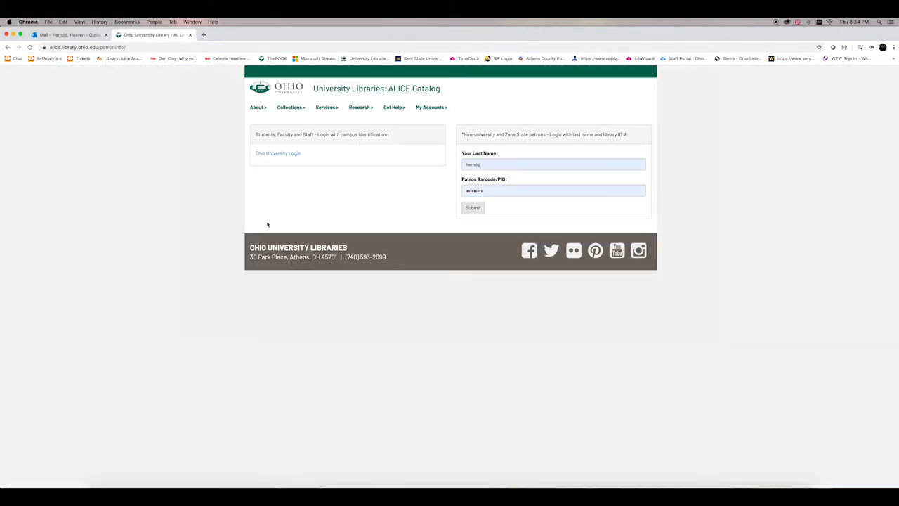
click(472, 208)
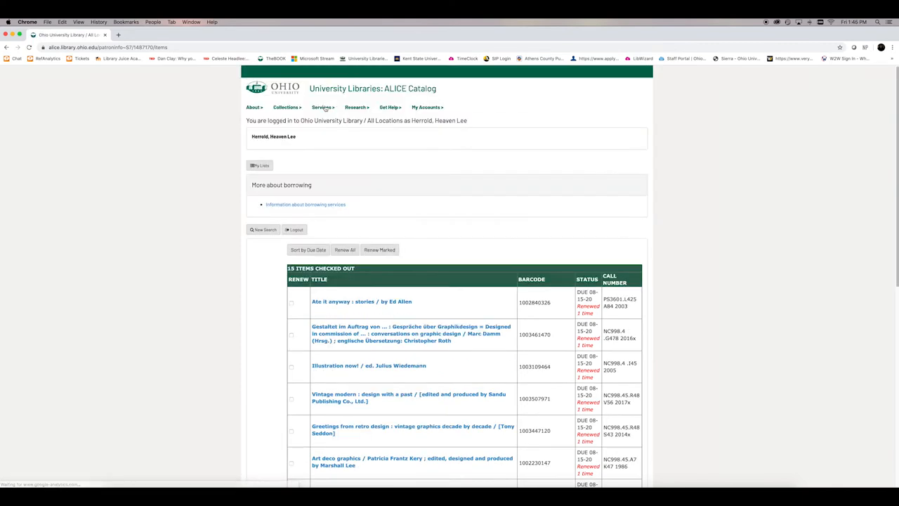
Sort the checked-out items by due date and renew the marked Keto-tarian and Illustration now! items
scroll(down, 3)
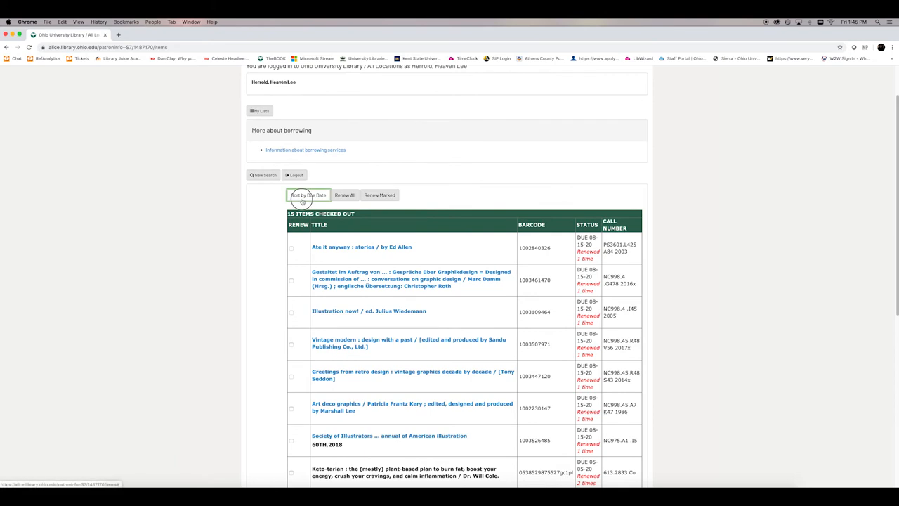
click(309, 193)
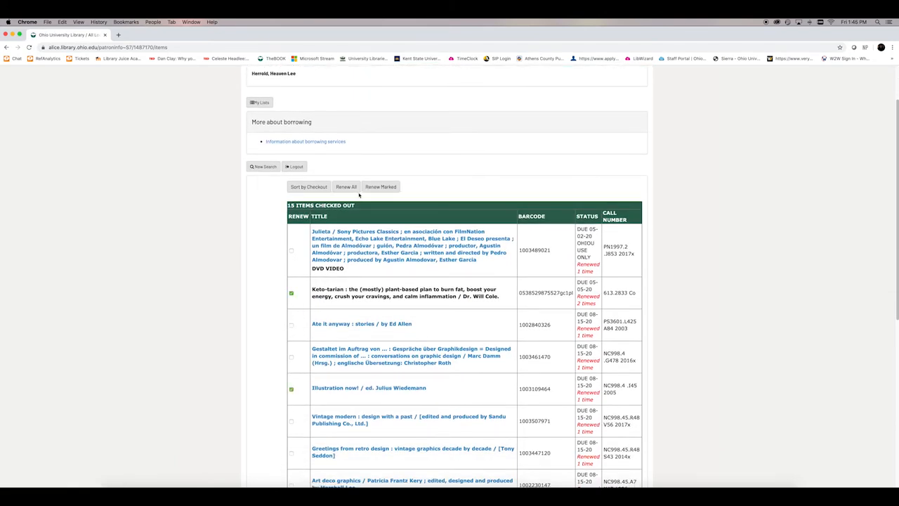
click(345, 186)
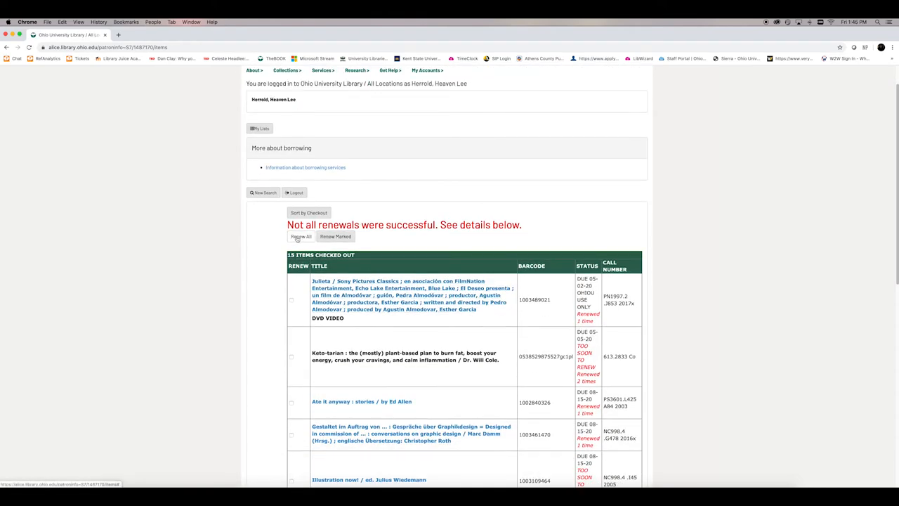
Renew all checked-out items, confirming with YES, and review the TOO SOON TO RENEW statuses
click(300, 236)
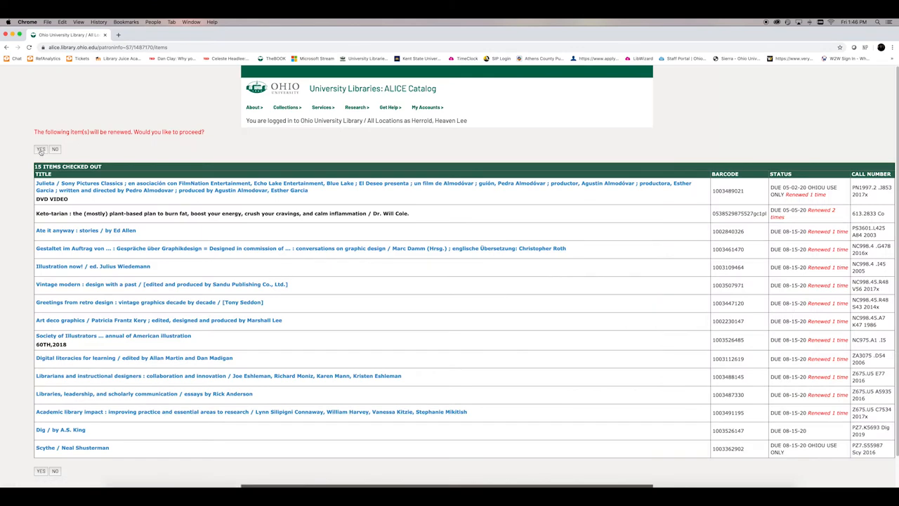
click(40, 149)
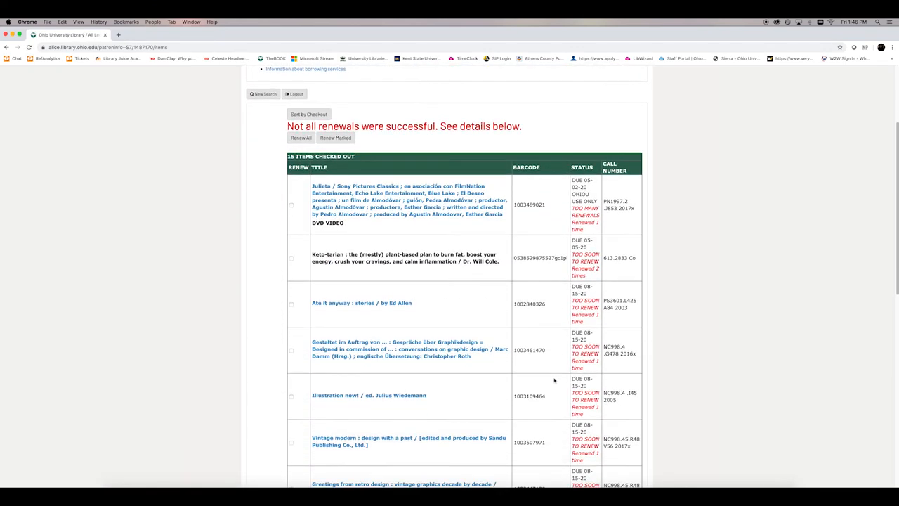
scroll(down, 3)
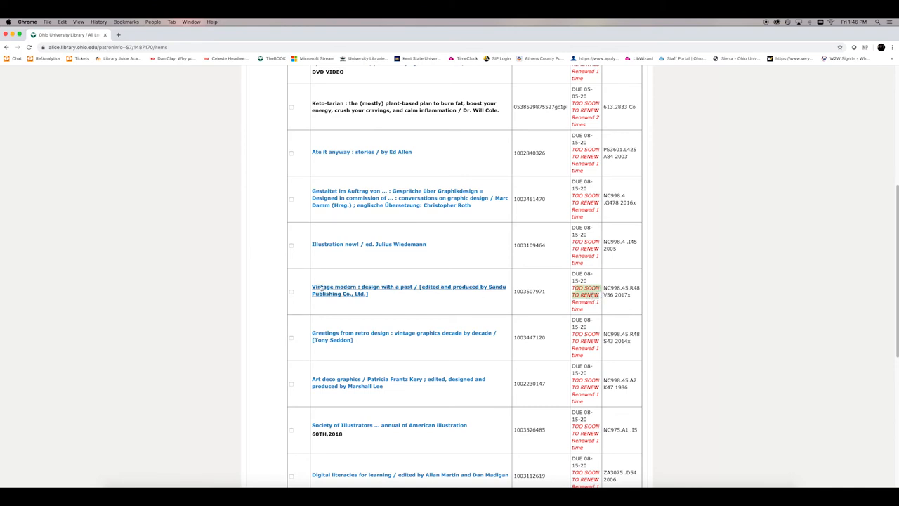
mouse_move(637, 306)
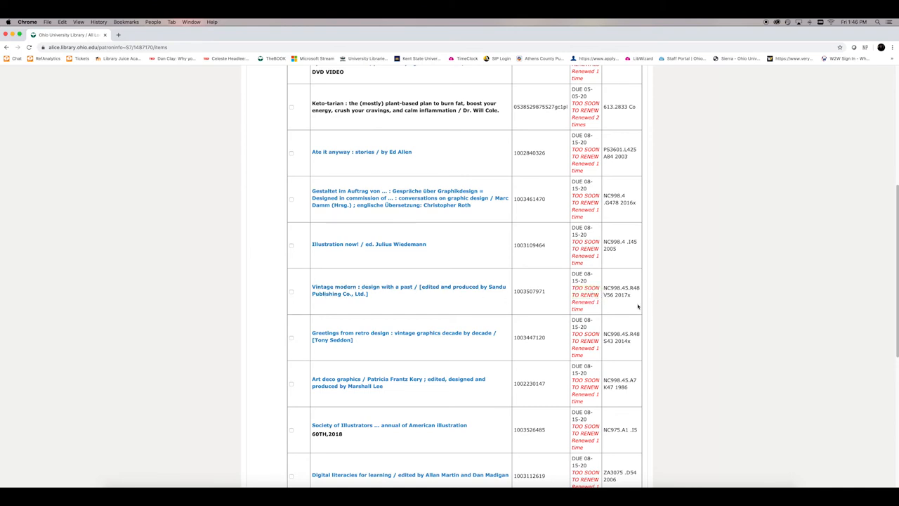
mouse_move(507, 430)
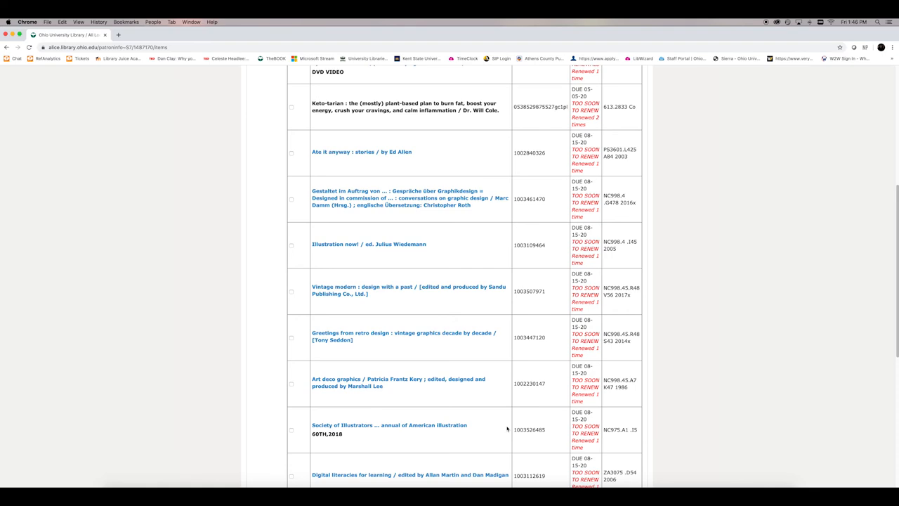